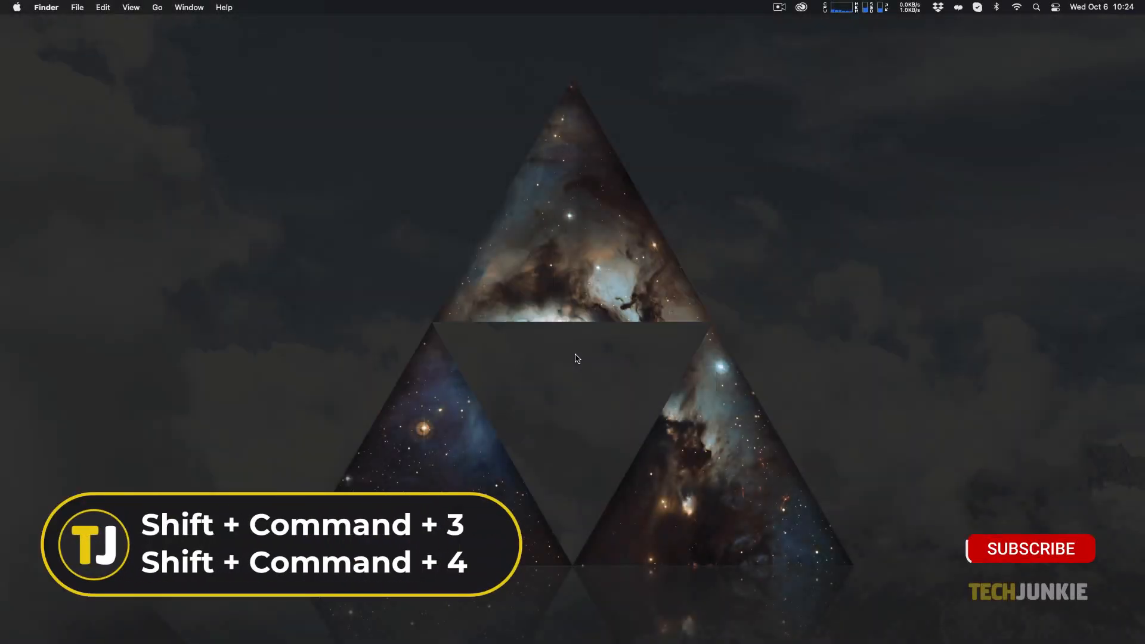
Step: Set the screenshot save location to Documents > Screenshots via Options > Other Location
click(1030, 549)
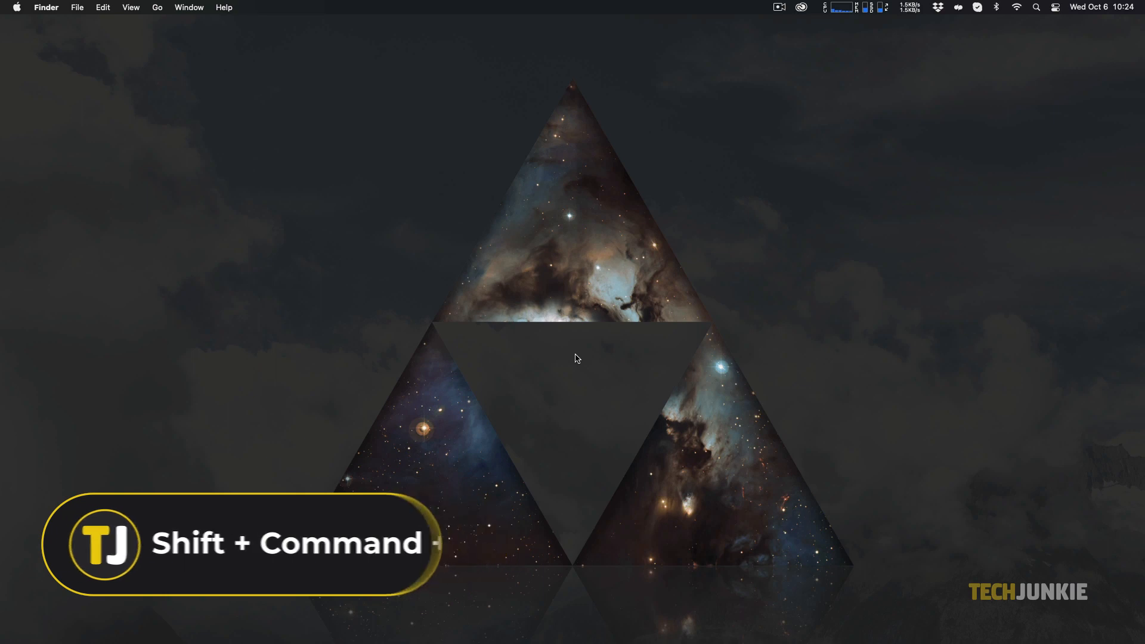
key(shift+cmd+5)
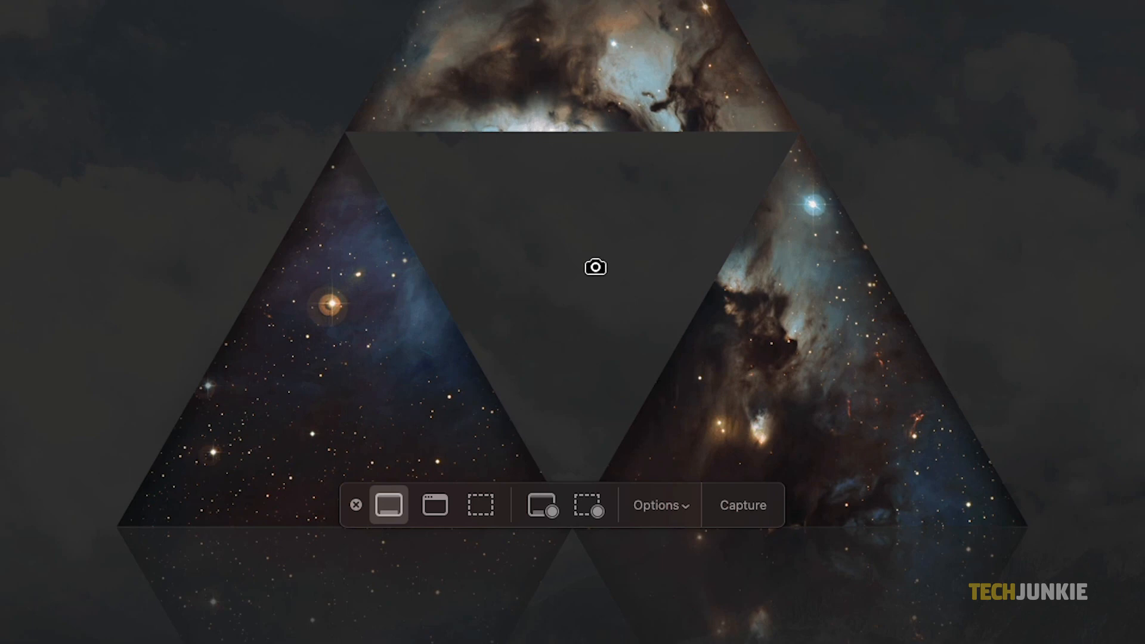
click(658, 505)
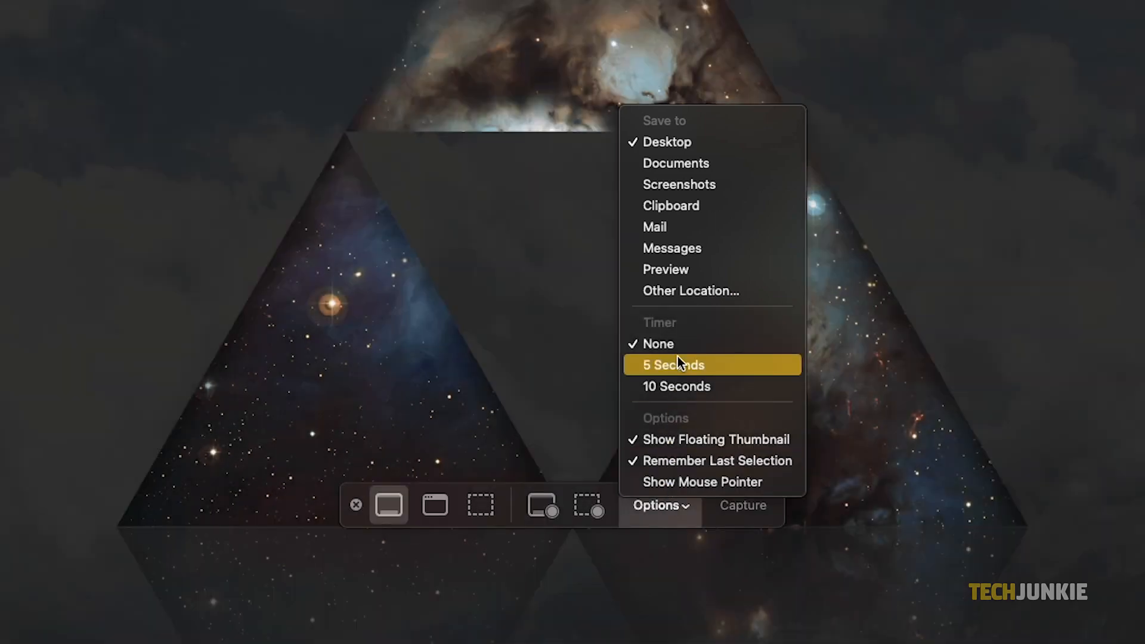
click(689, 290)
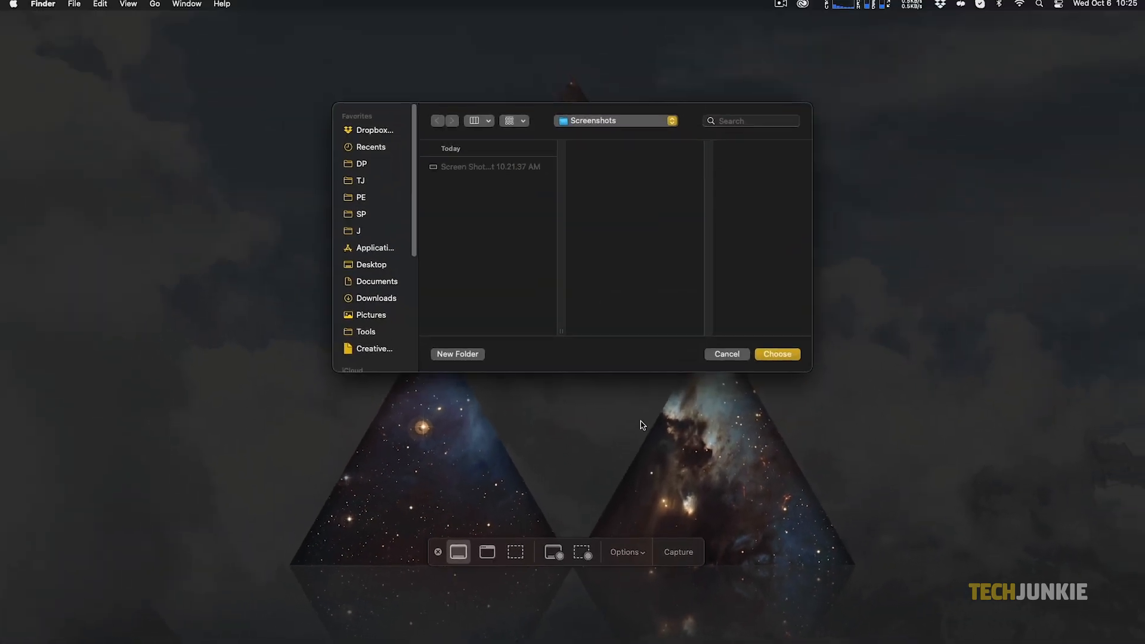
click(377, 281)
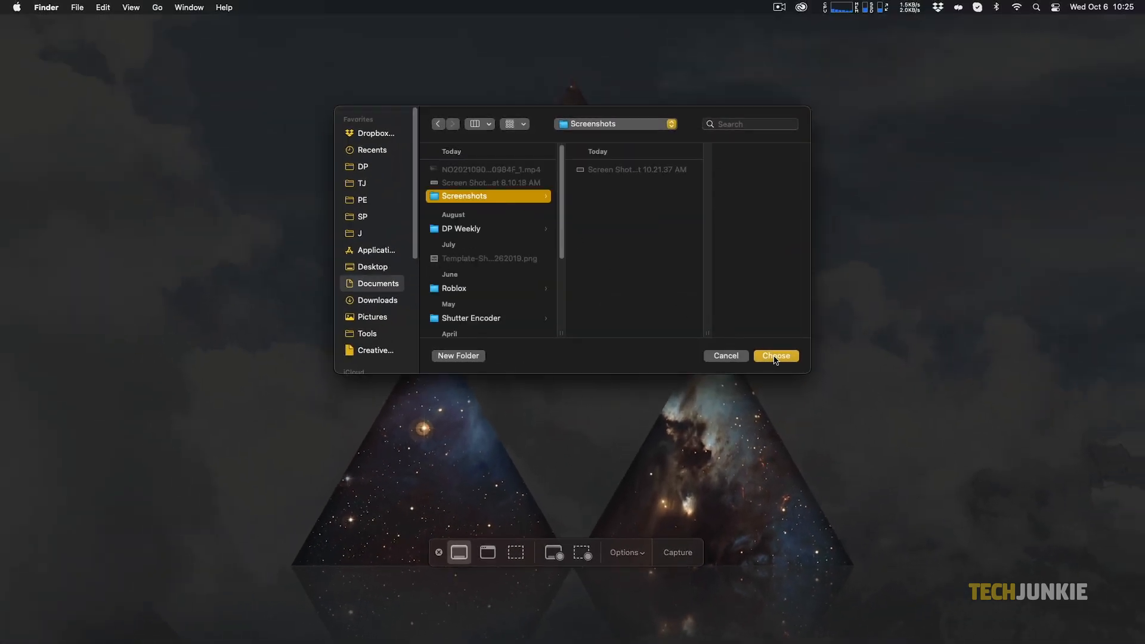
click(775, 356)
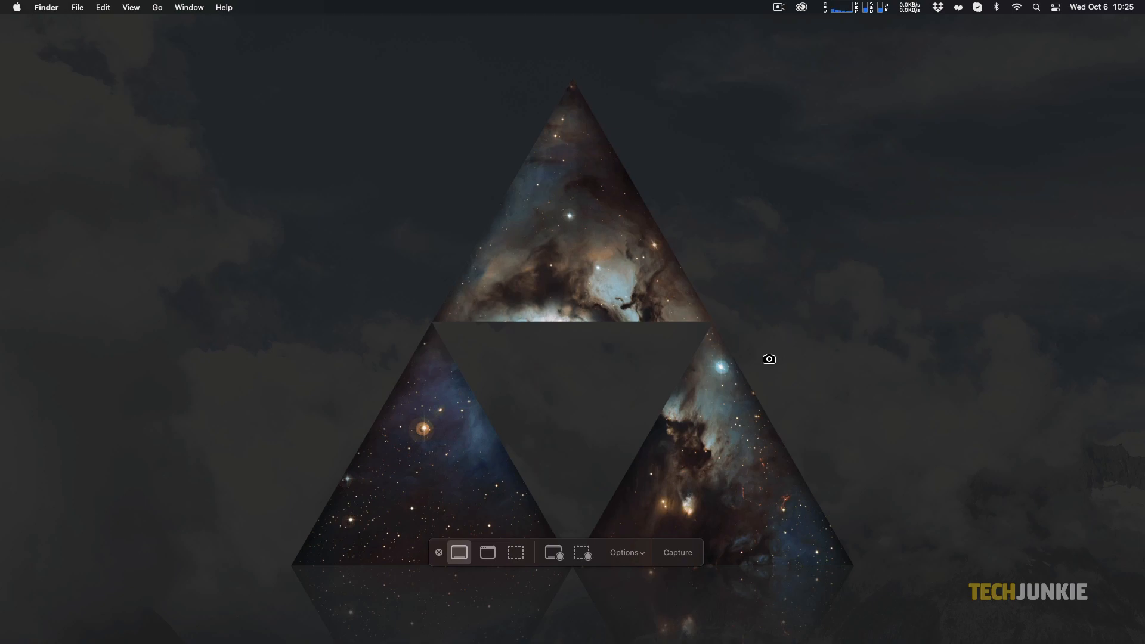
mouse_move(459, 553)
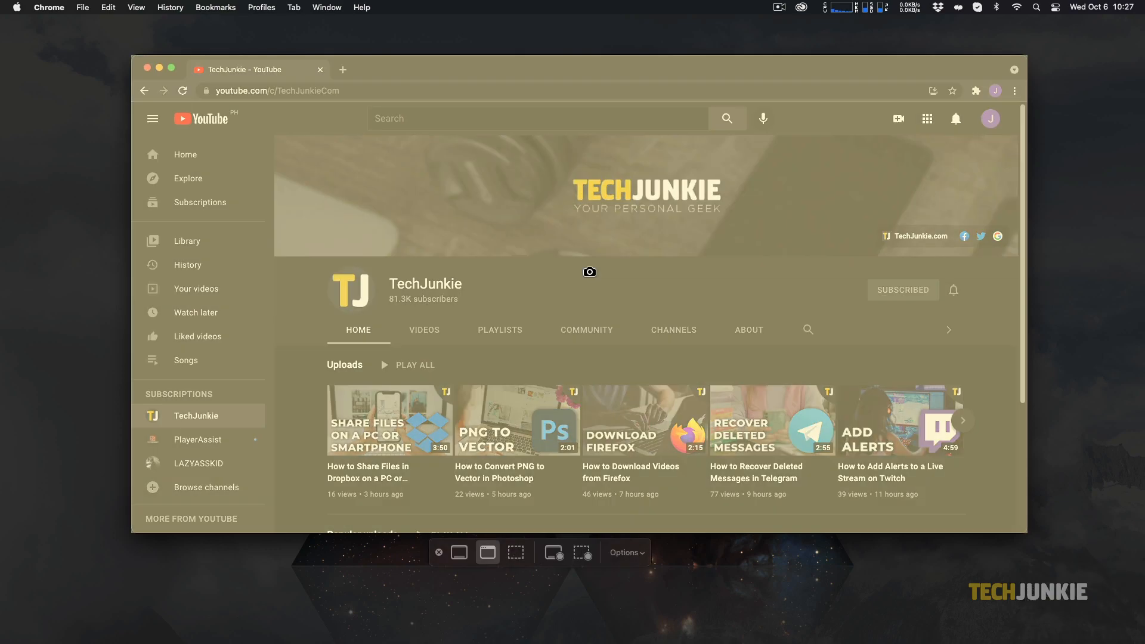
Step: Switch to Capture Selected Portion and frame the TechJunkie YouTube banner as the capture area
click(515, 552)
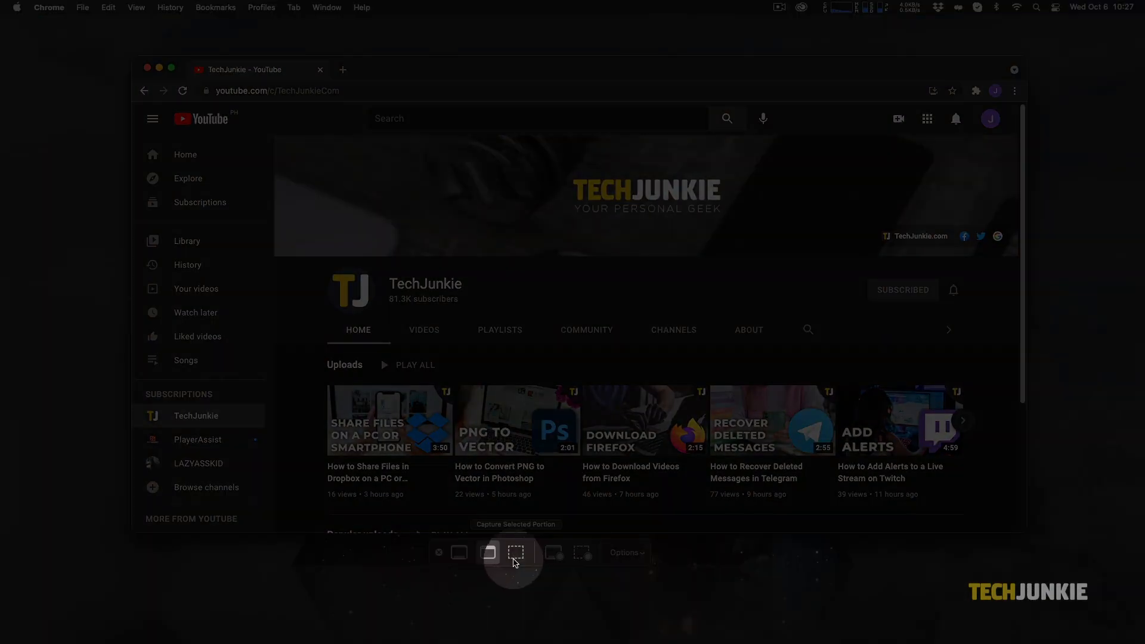
click(514, 552)
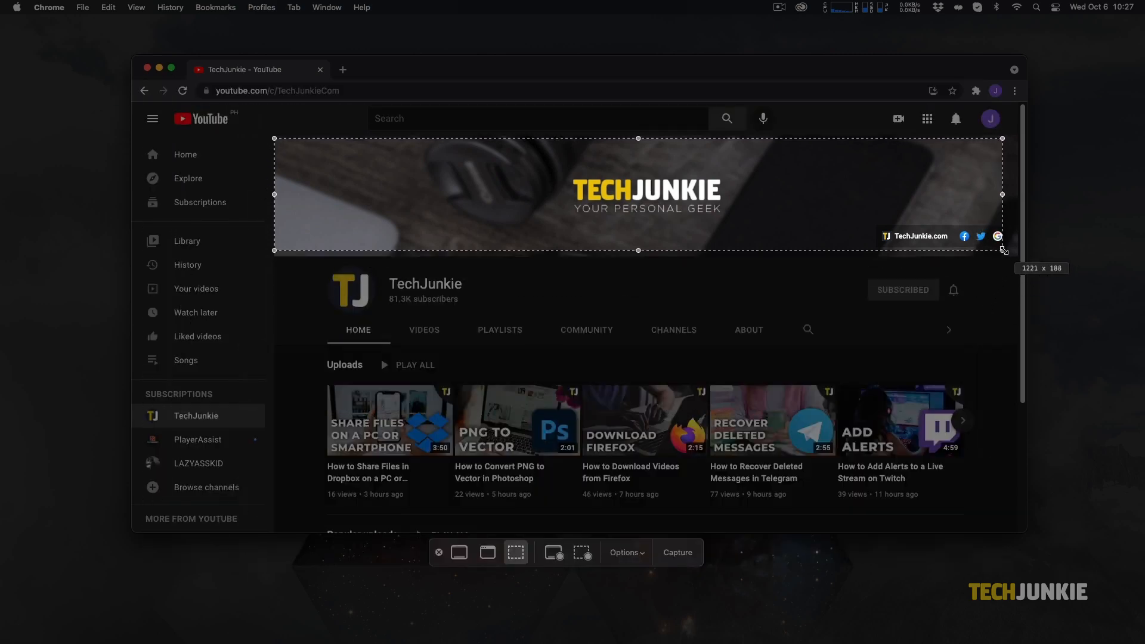
click(676, 553)
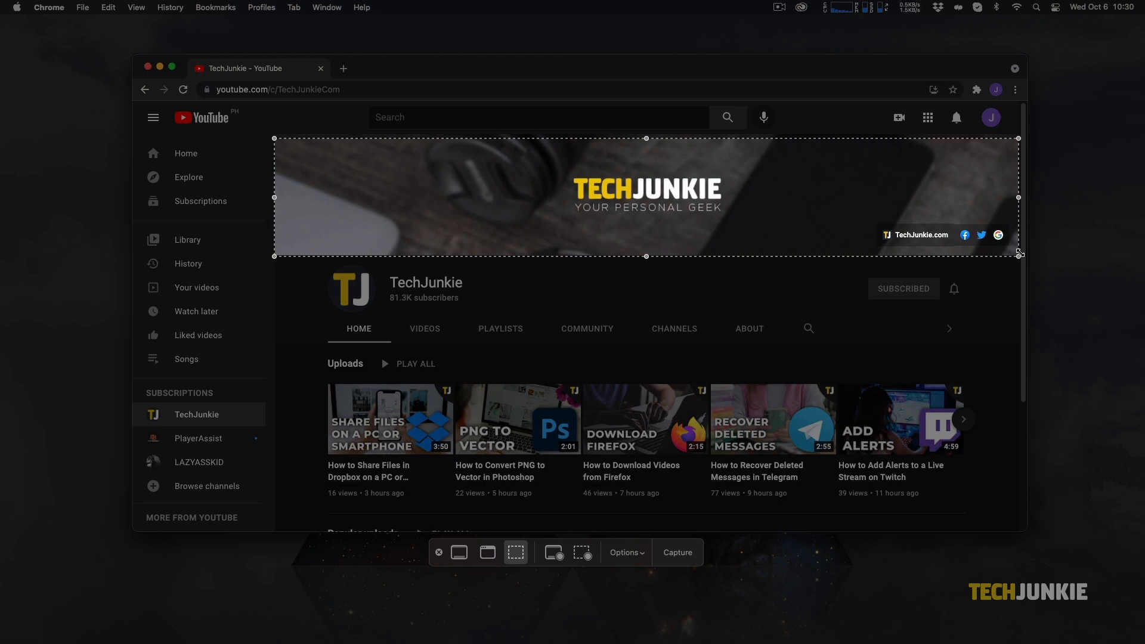
Step: Capture the selected TechJunkie banner and view the saved PNG in a new Chrome tab
key(cmd+c)
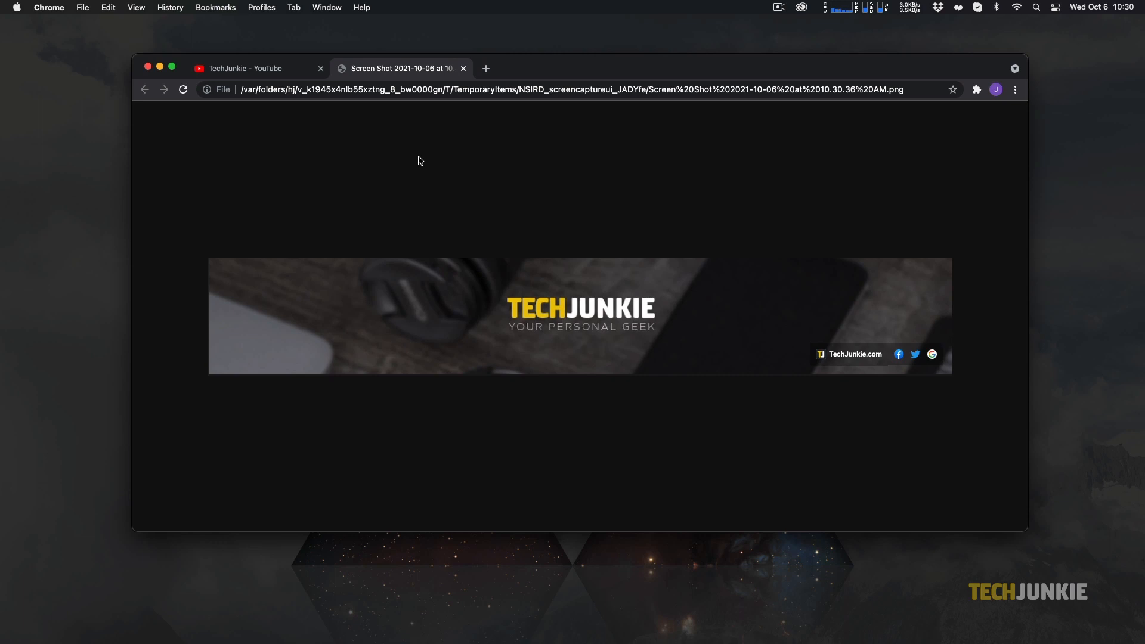
Step: Show the Options dropdown with save location, timer and thumbnail settings
click(656, 505)
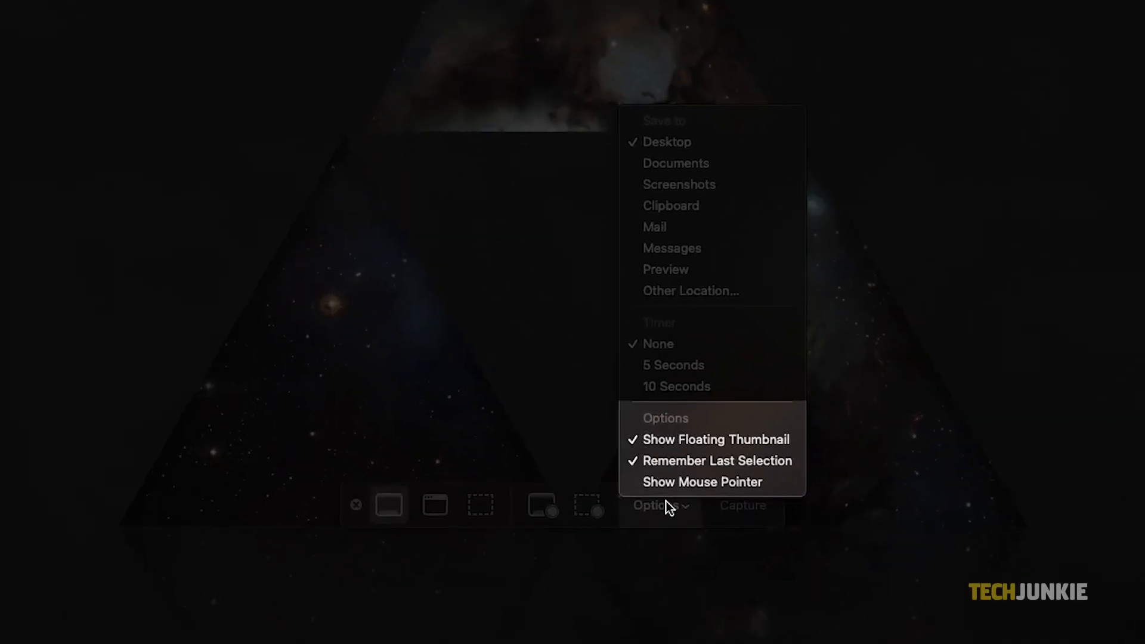